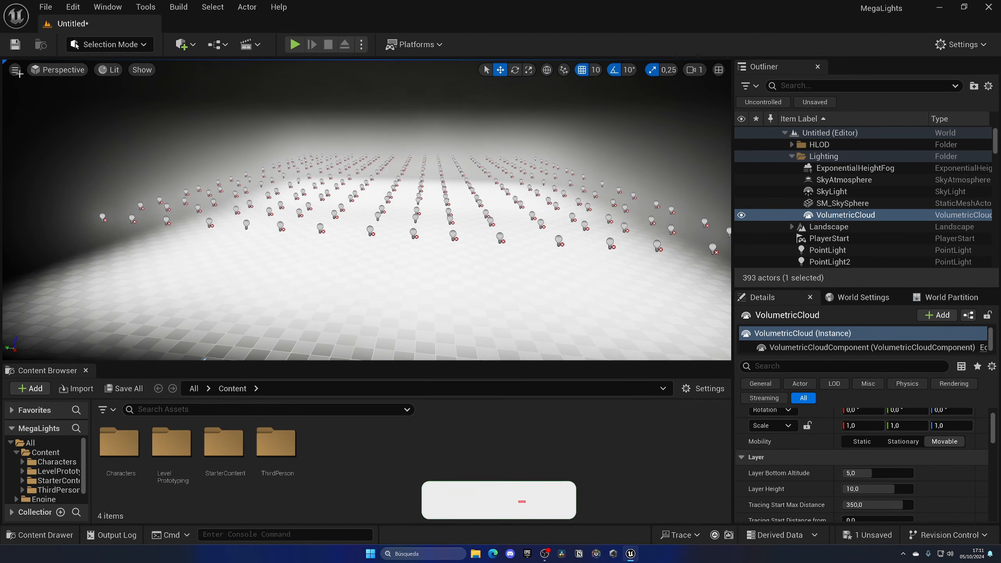
# - Search Project Settings for 'megalight' and tick the MegaLights checkbox under Direct Lighting
pyautogui.click(15, 70)
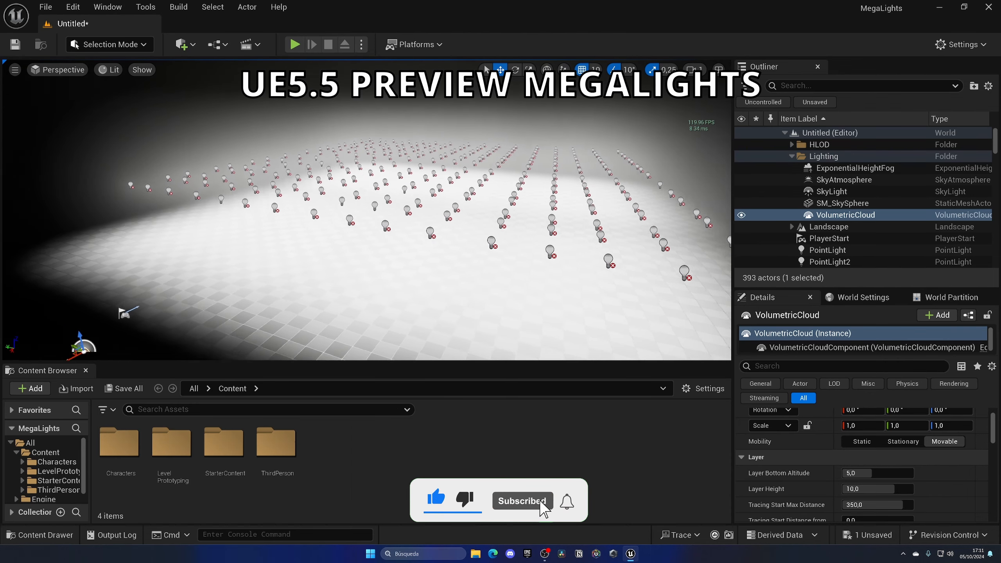
pyautogui.doubleClick(276, 442)
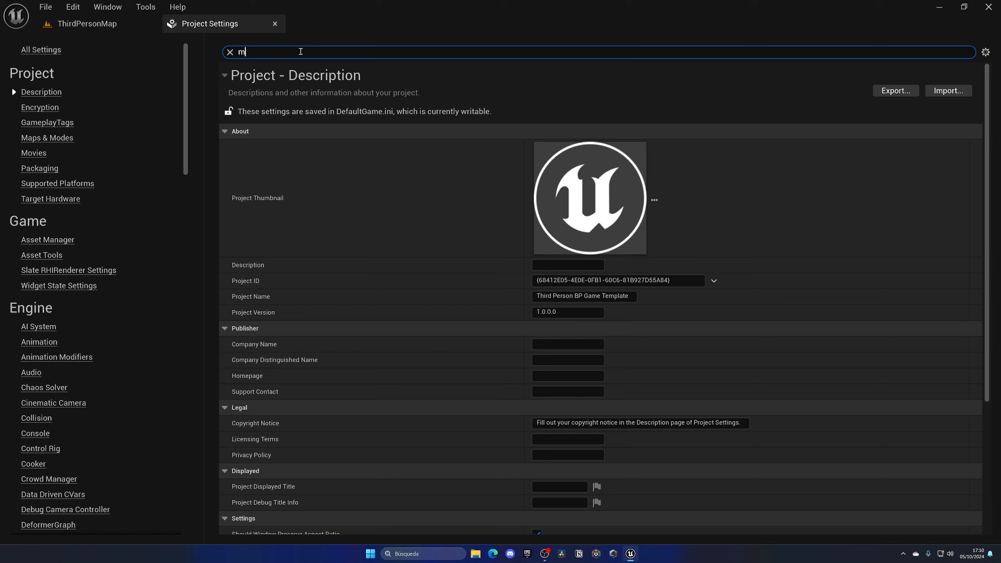
pyautogui.write('egalight')
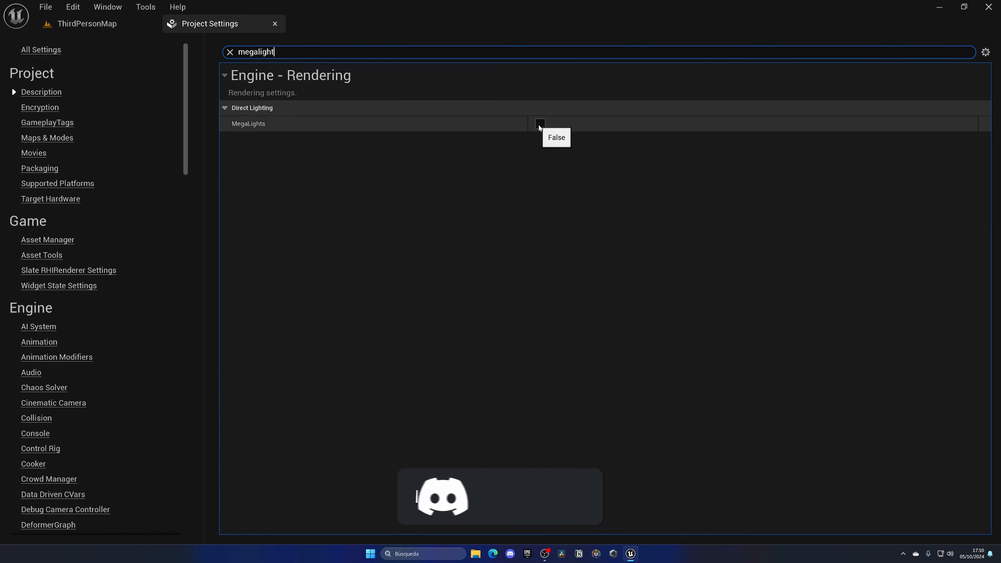
pyautogui.click(539, 123)
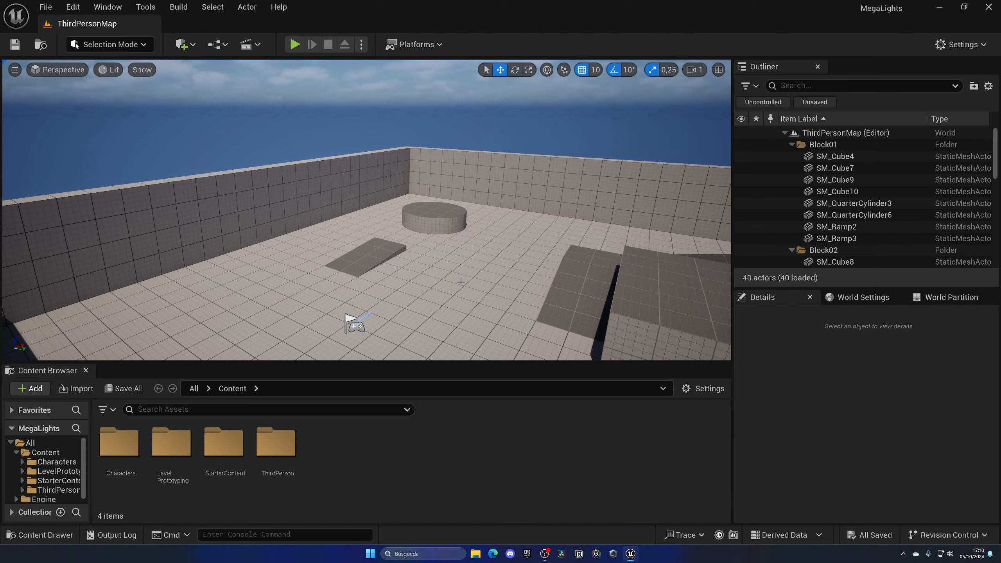
# - Create a new Open World level and select its ExponentialHeightFog actor
pyautogui.click(45, 7)
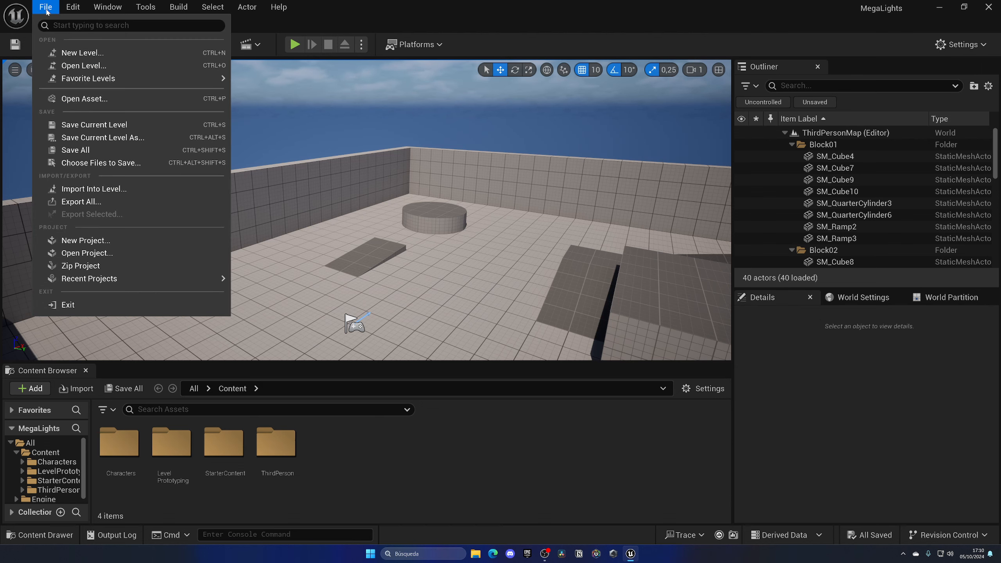
pyautogui.click(82, 54)
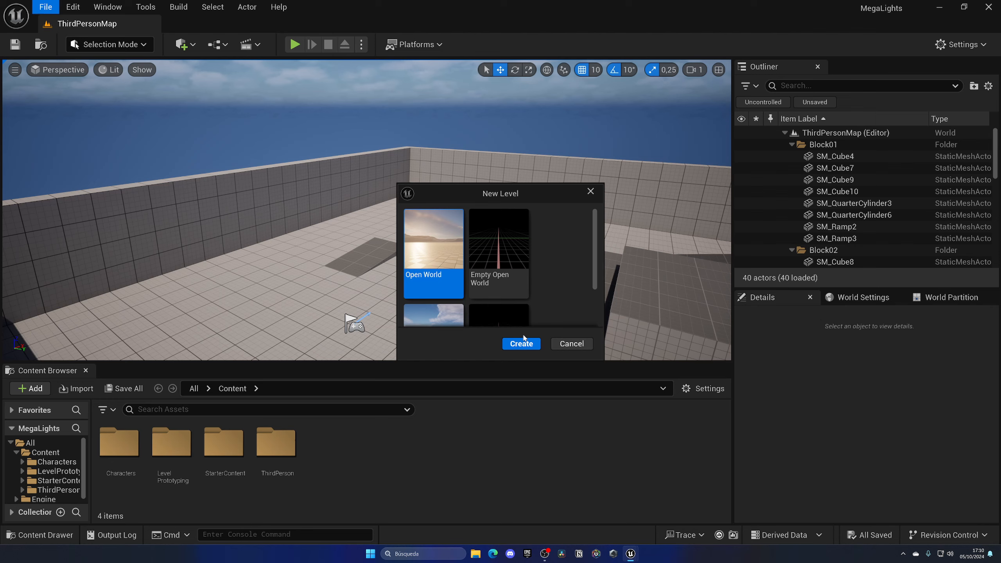
pyautogui.click(520, 343)
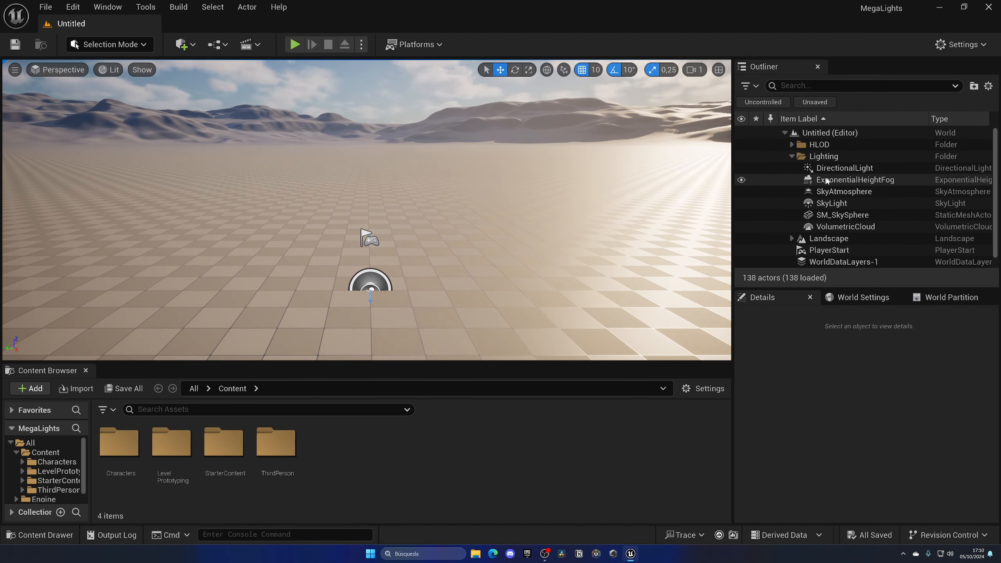
pyautogui.click(855, 179)
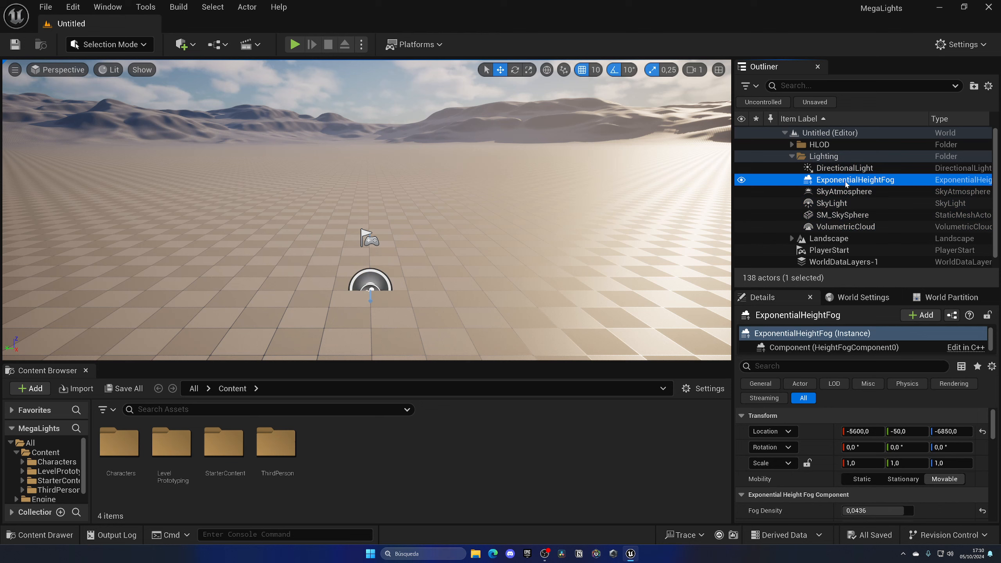
# - Delete the directional light, add a point light, and Alt-drag copies into a row
pyautogui.press('Delete')
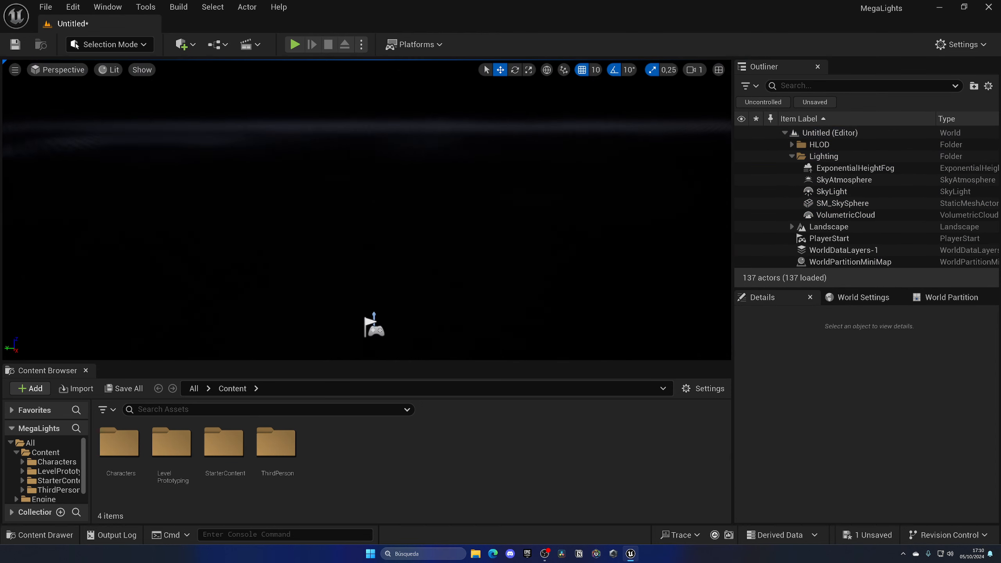
pyautogui.click(182, 44)
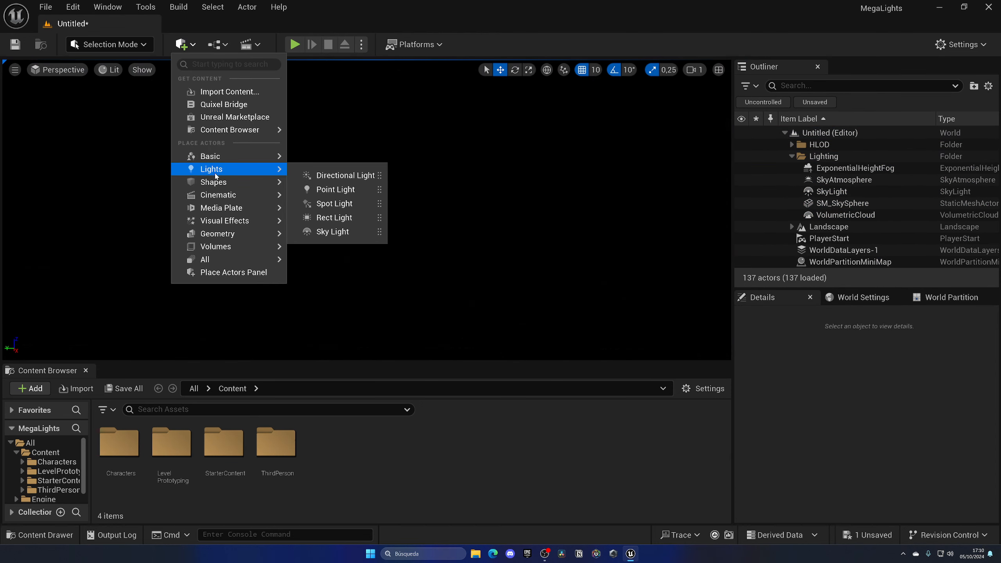
pyautogui.click(334, 189)
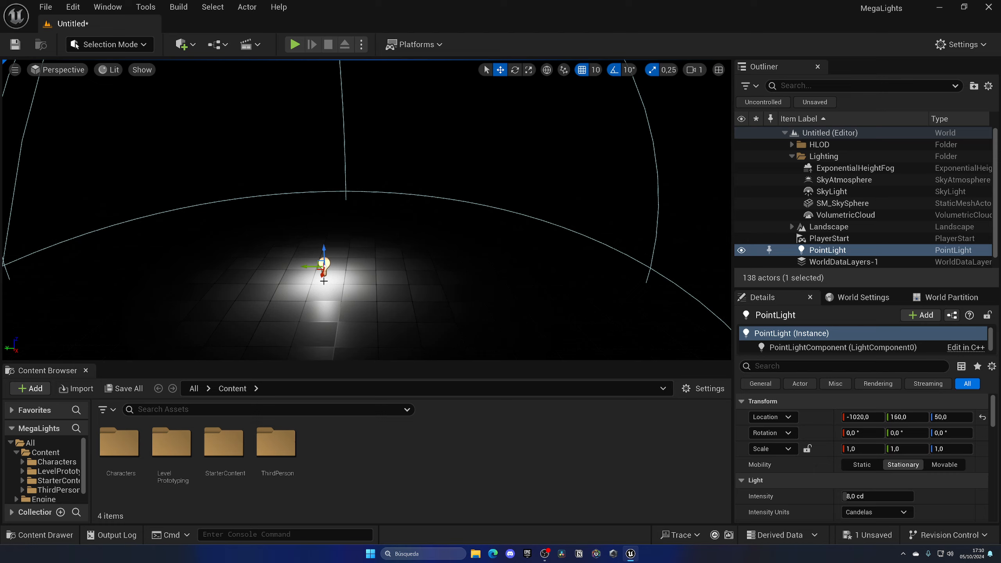
pyautogui.moveTo(324, 246); pyautogui.dragTo(324, 160)
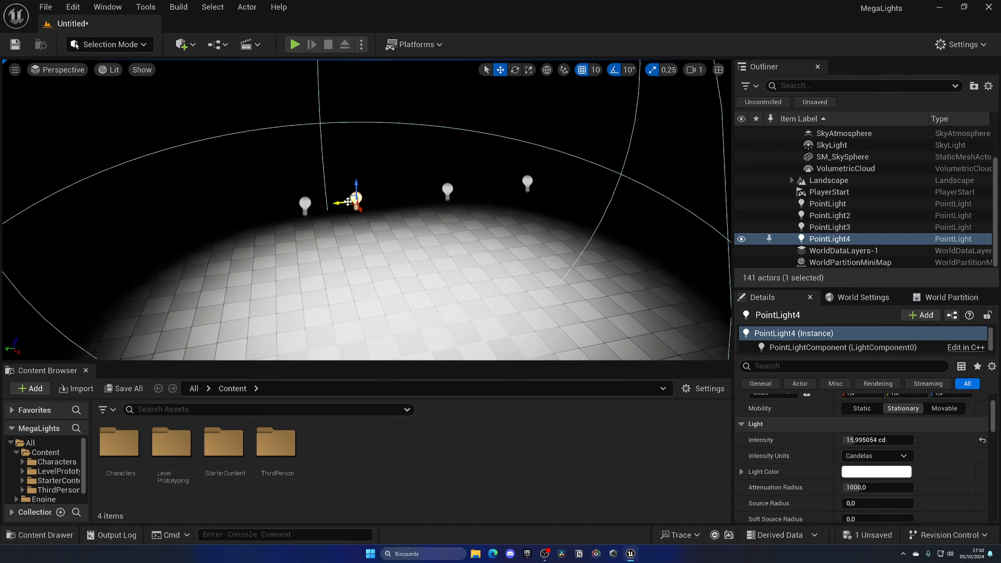
pyautogui.click(827, 203)
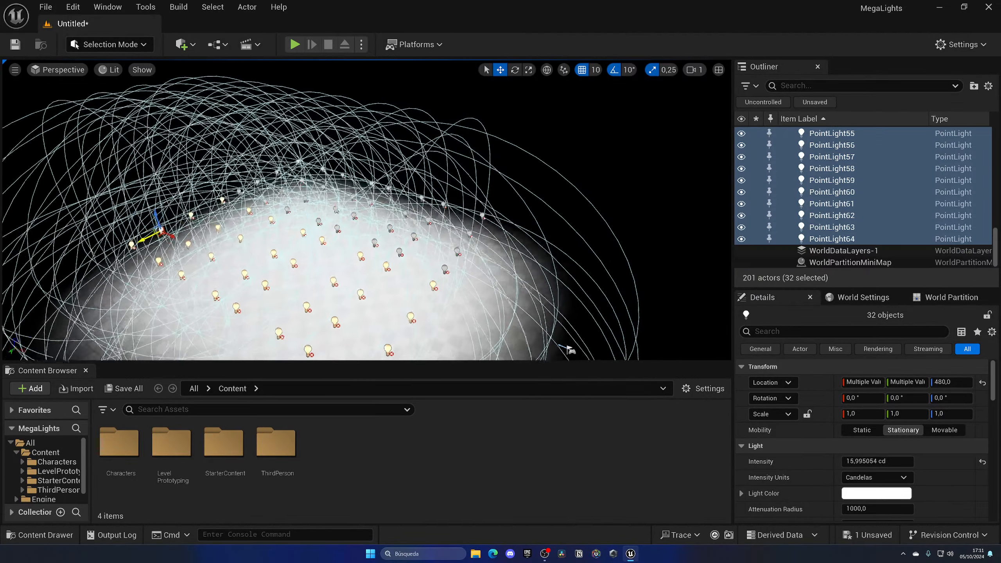
# - Scroll the Outliner, select a point light, then select the height fog
pyautogui.scroll(3)
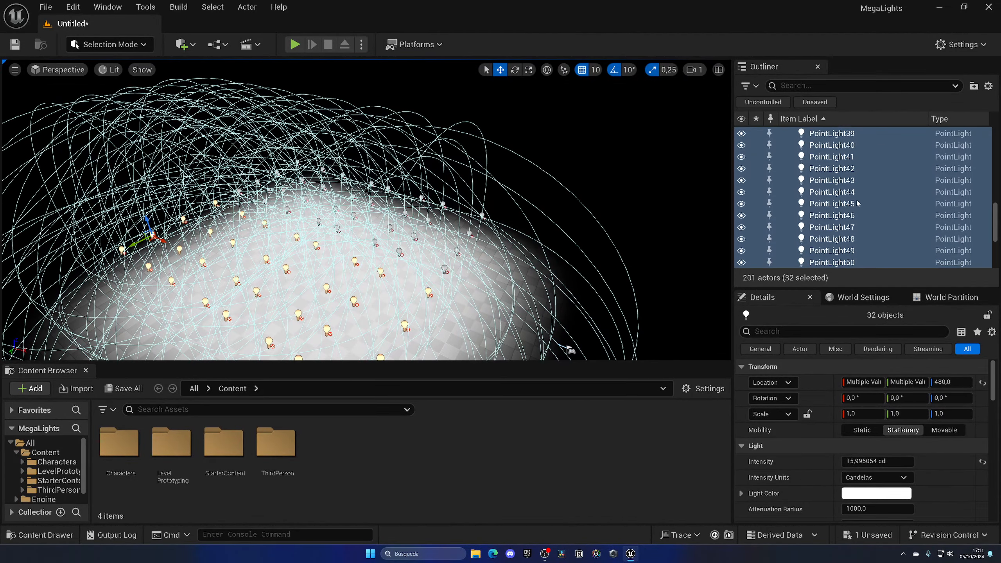
pyautogui.scroll(3)
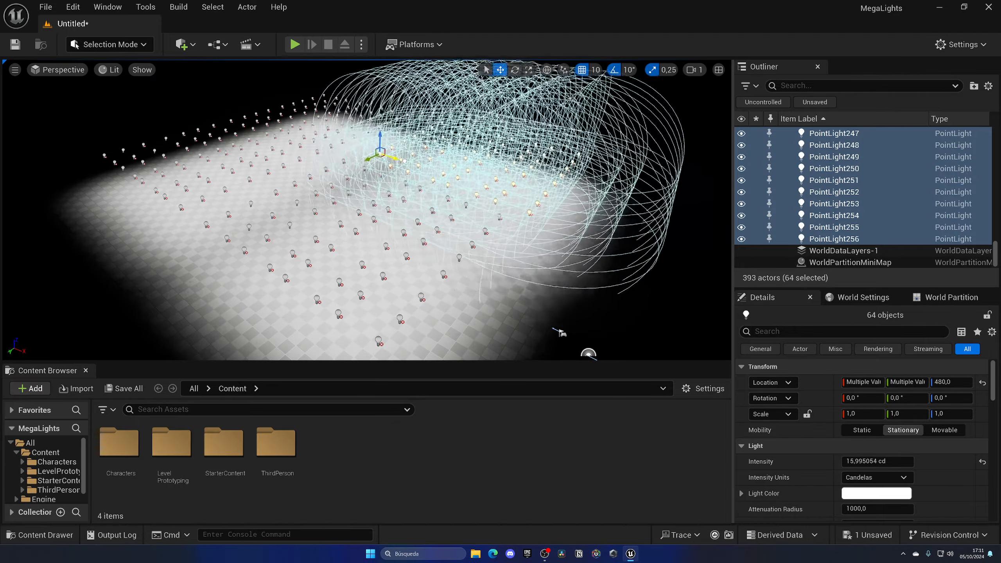
pyautogui.click(832, 168)
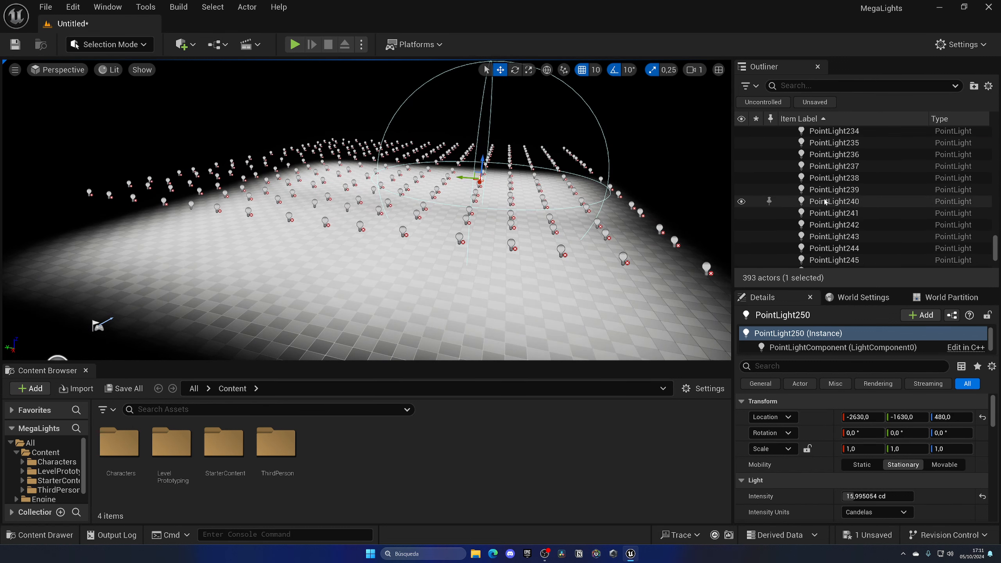
pyautogui.scroll(3)
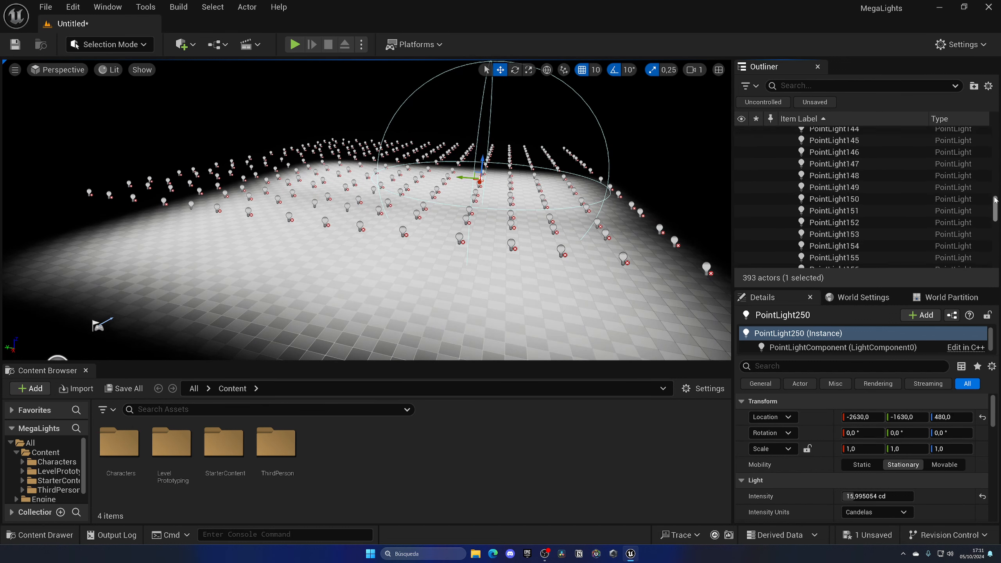
pyautogui.click(854, 168)
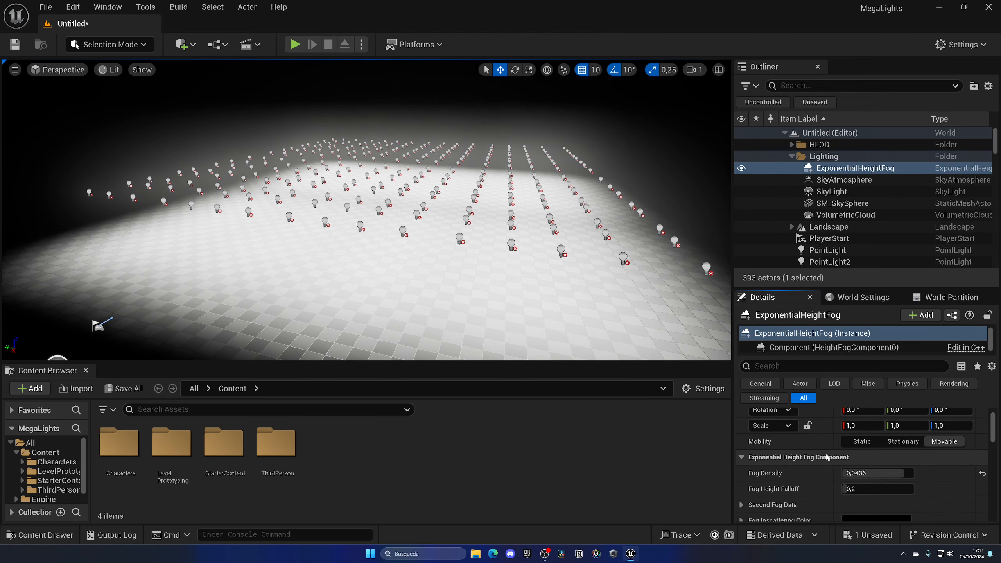
# - Set fog height falloff to about 0.11 and density to ~0.0457, then select VolumetricCloud
pyautogui.click(877, 489)
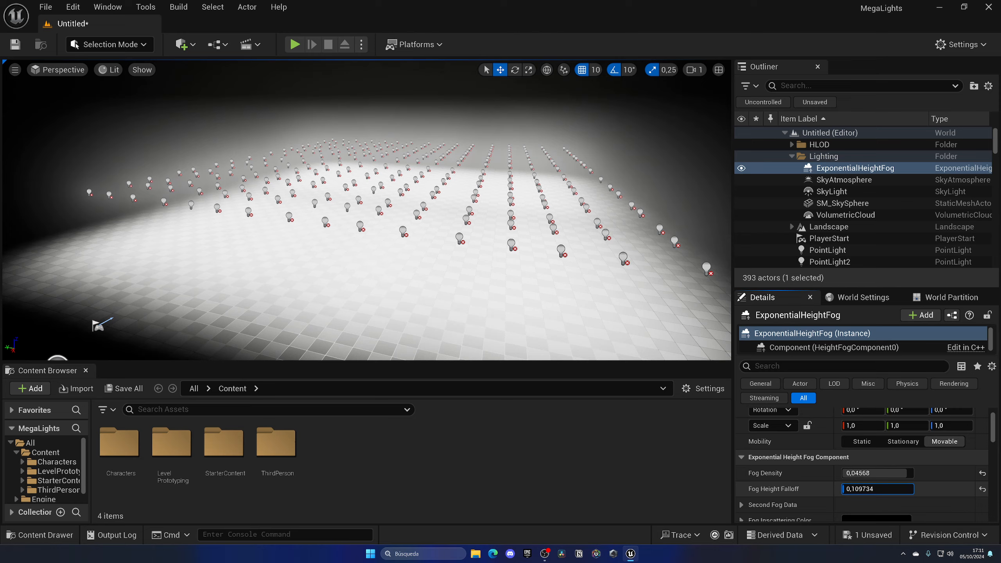
pyautogui.click(845, 215)
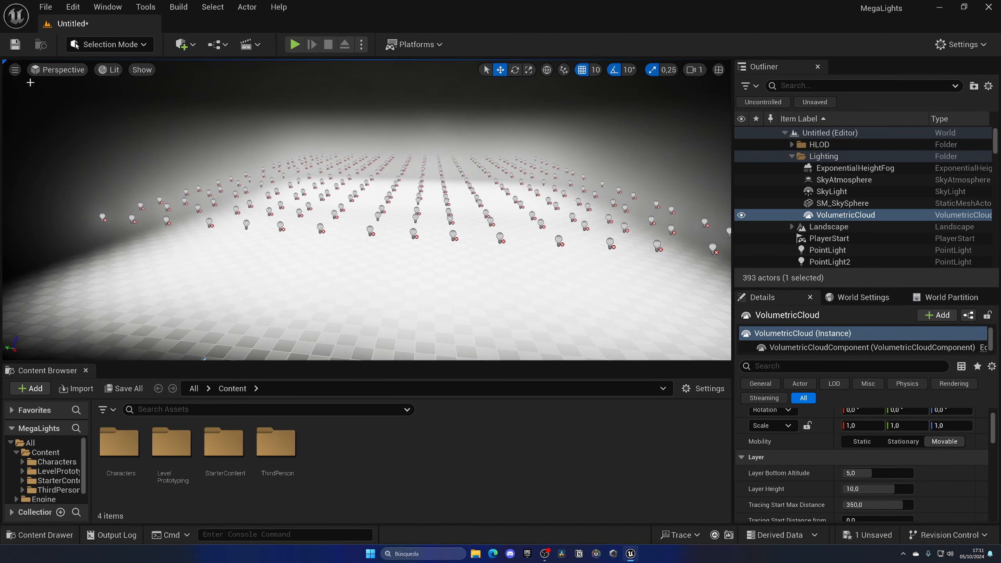
# - Enable the viewport FPS readout, showing about 120 FPS
pyautogui.click(14, 69)
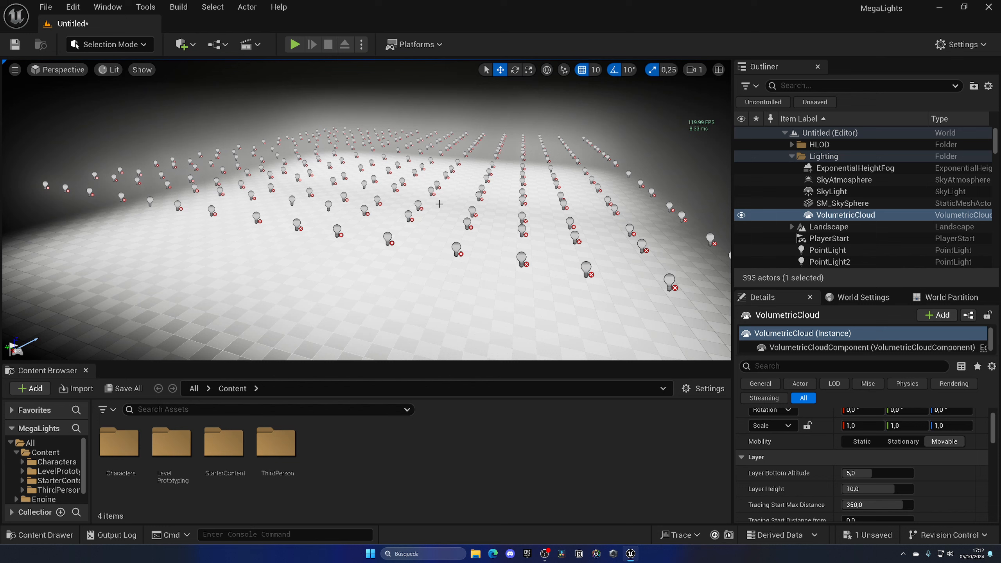
pyautogui.moveTo(391, 263)
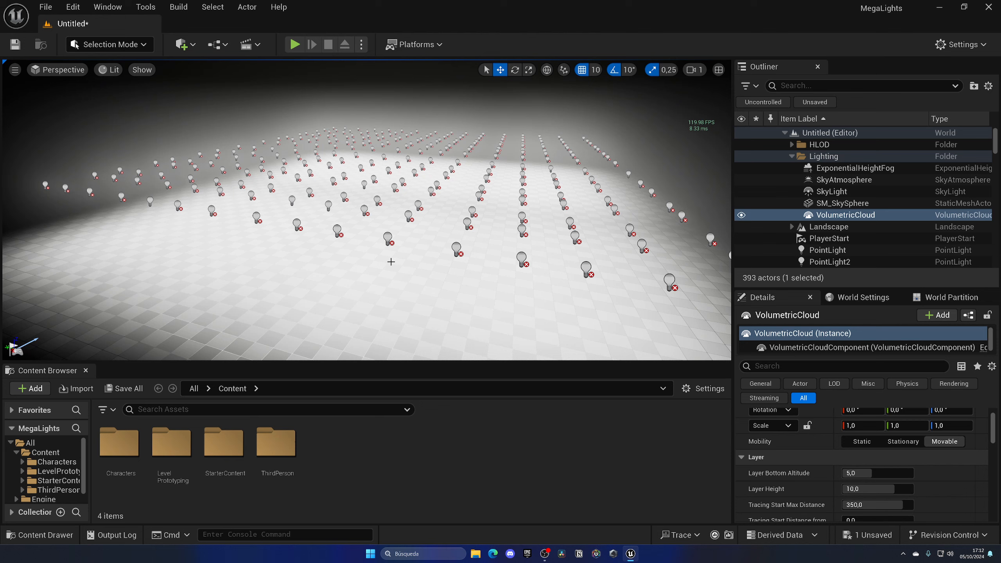
pyautogui.moveTo(685, 158)
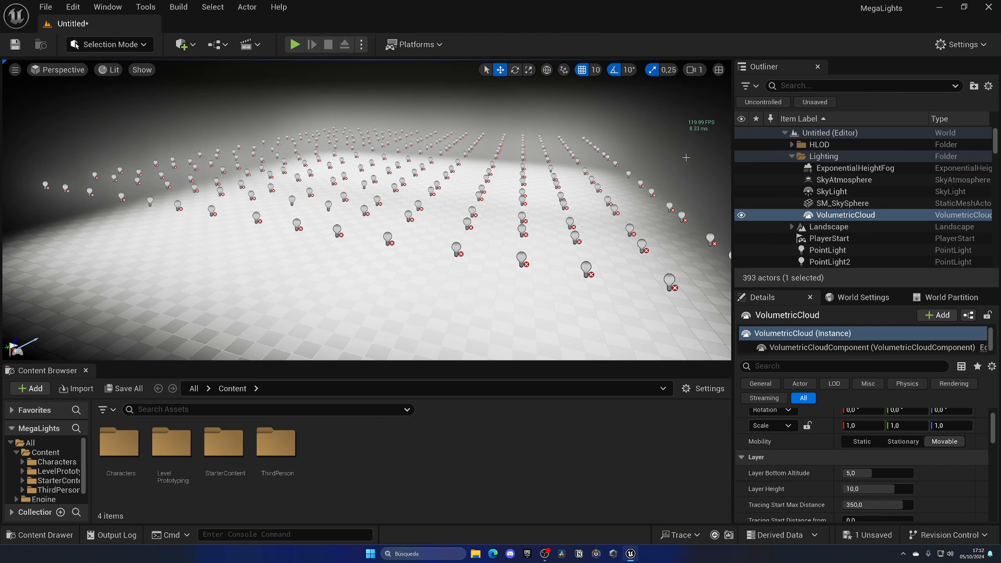
pyautogui.moveTo(105, 58)
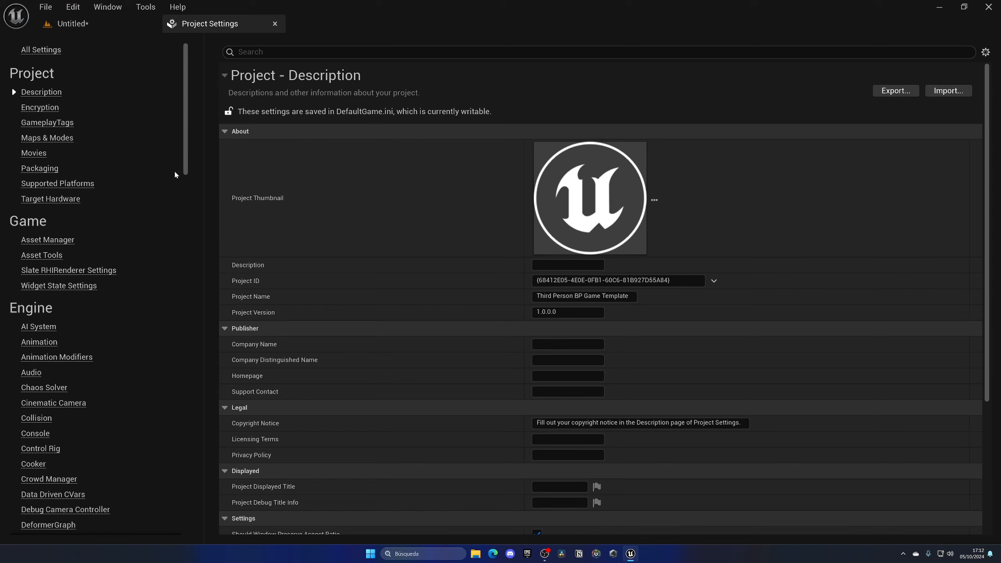
# - Search settings for 'mega', untick MegaLights, and return to the Untitled level
pyautogui.write('mega')
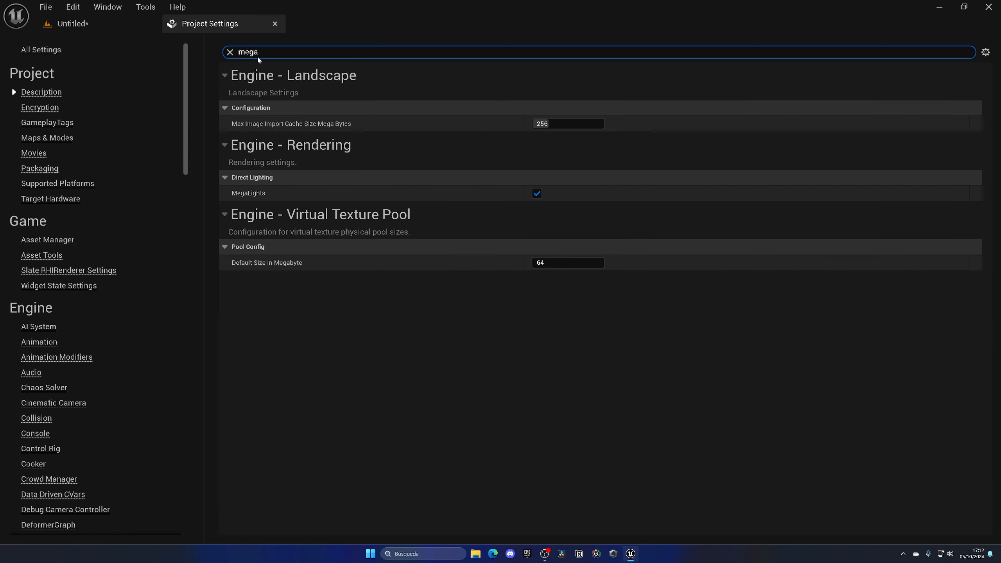
pyautogui.click(536, 194)
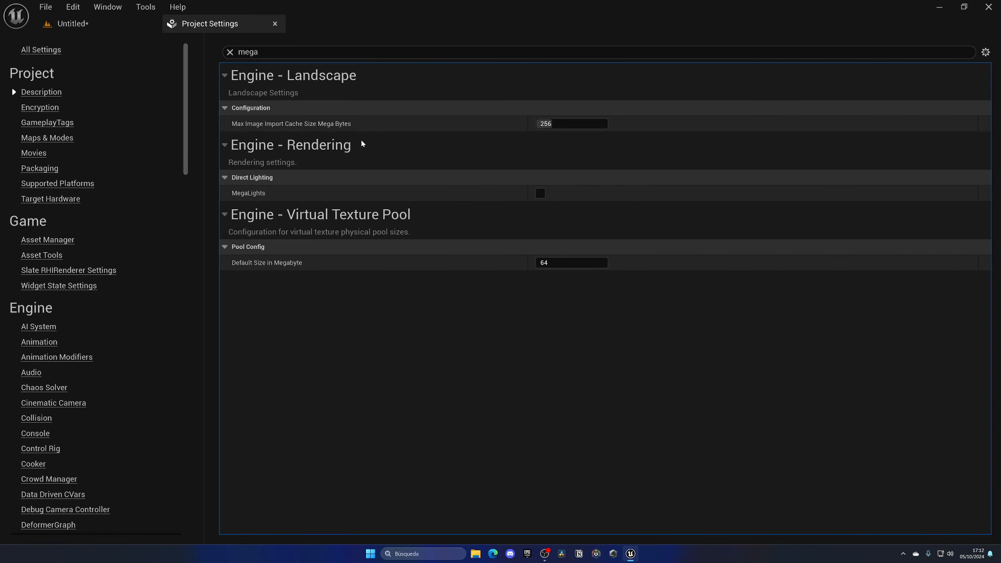
pyautogui.click(76, 23)
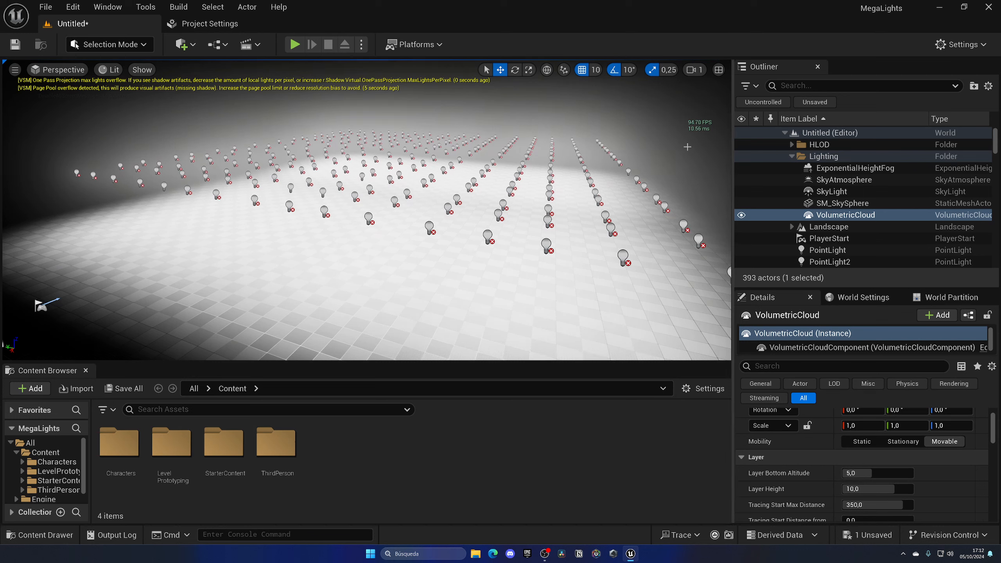
pyautogui.moveTo(672, 154)
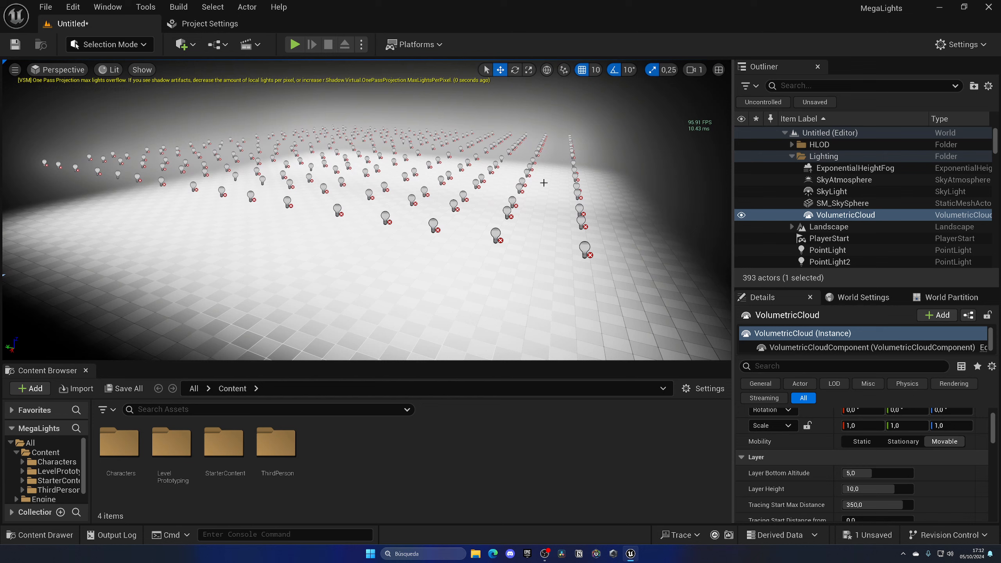
pyautogui.moveTo(342, 219)
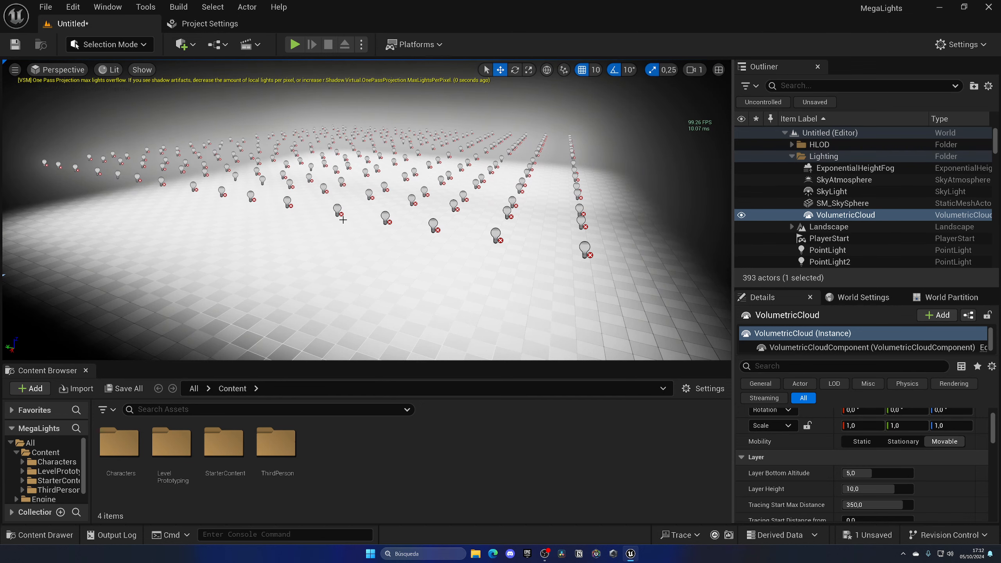
pyautogui.moveTo(611, 160)
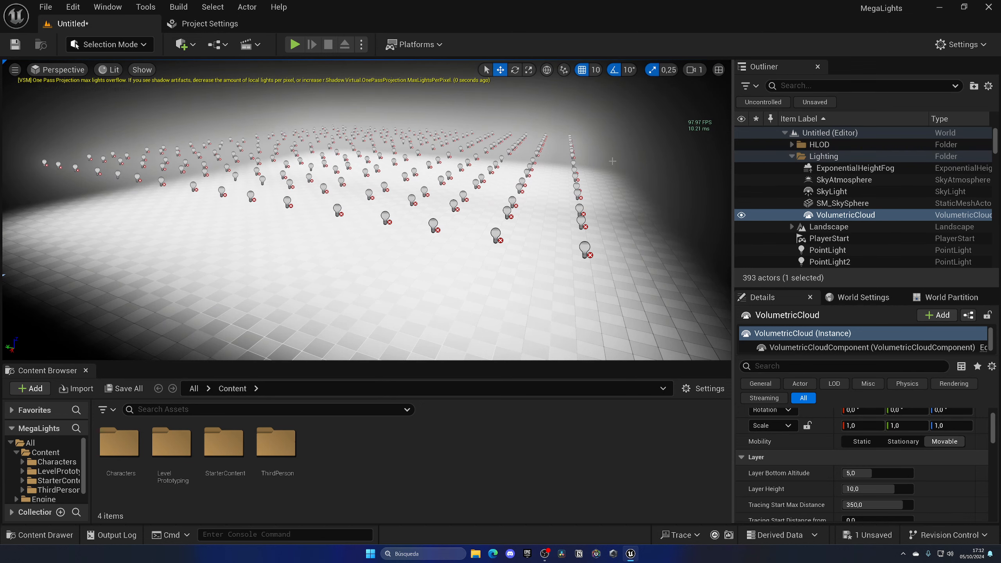
pyautogui.click(210, 23)
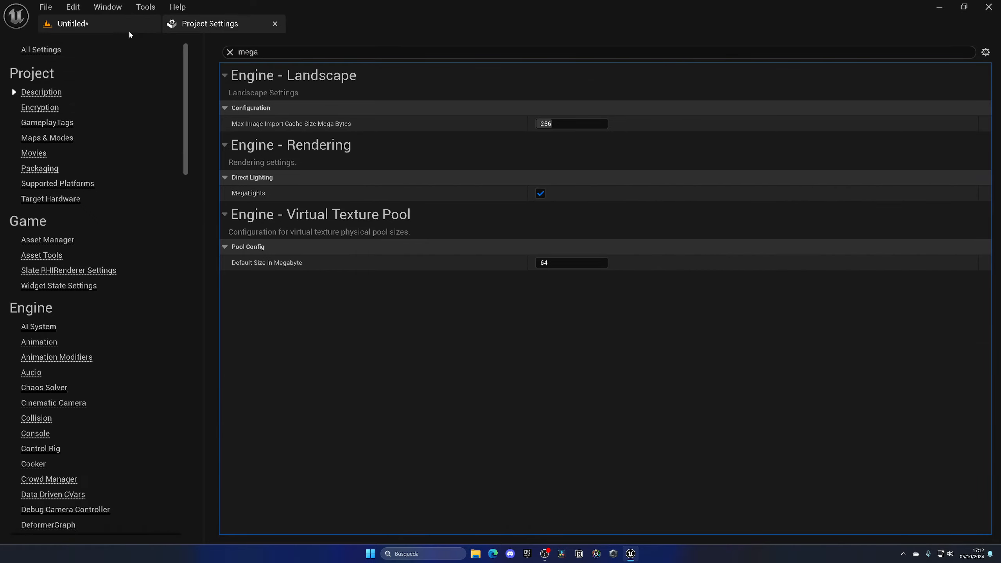
# - Return to the Untitled level to compare the frame rate, about 120 FPS
pyautogui.click(70, 24)
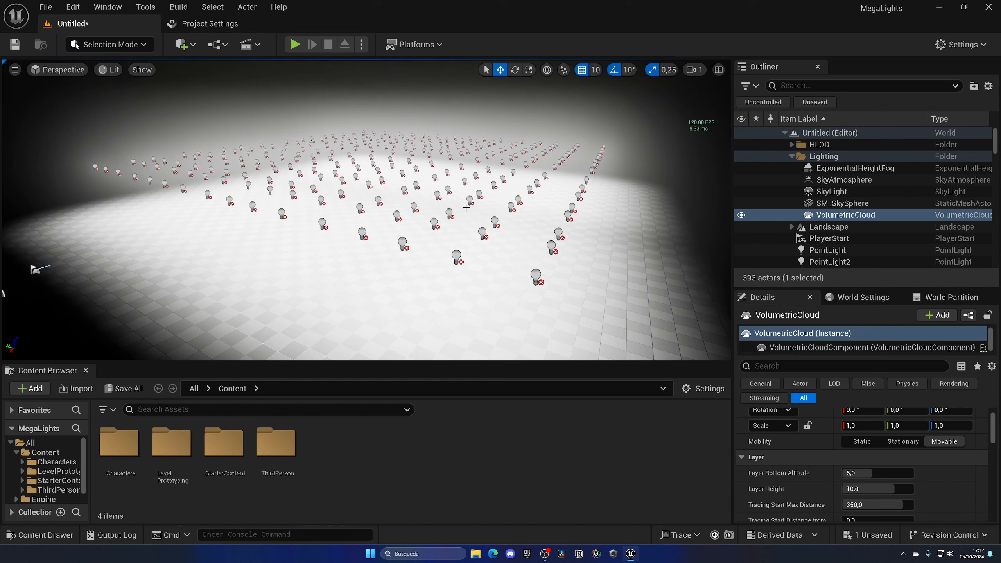
pyautogui.moveTo(385, 196)
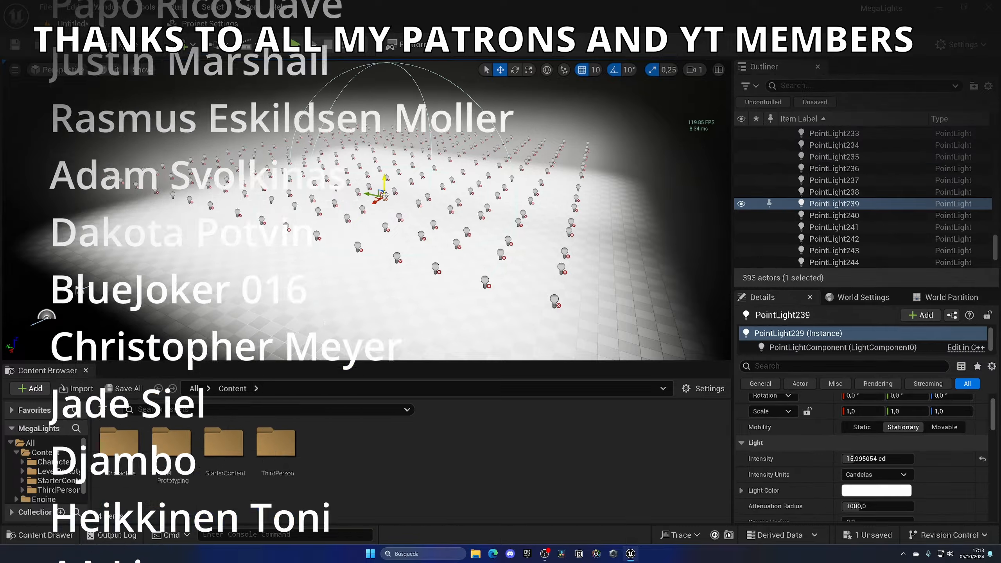
pyautogui.scroll(-3)
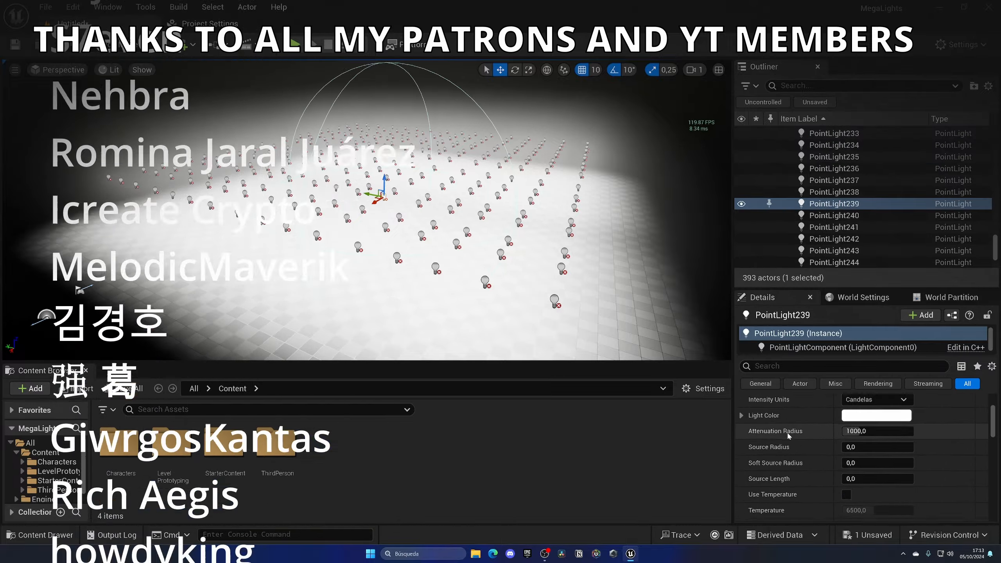